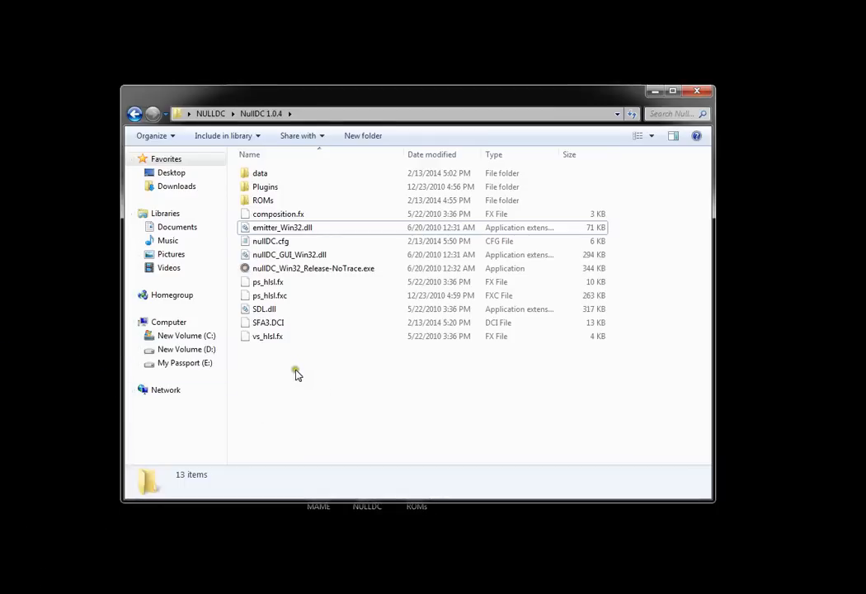
{"action": "mouse_move", "coordinate": [339, 401]}
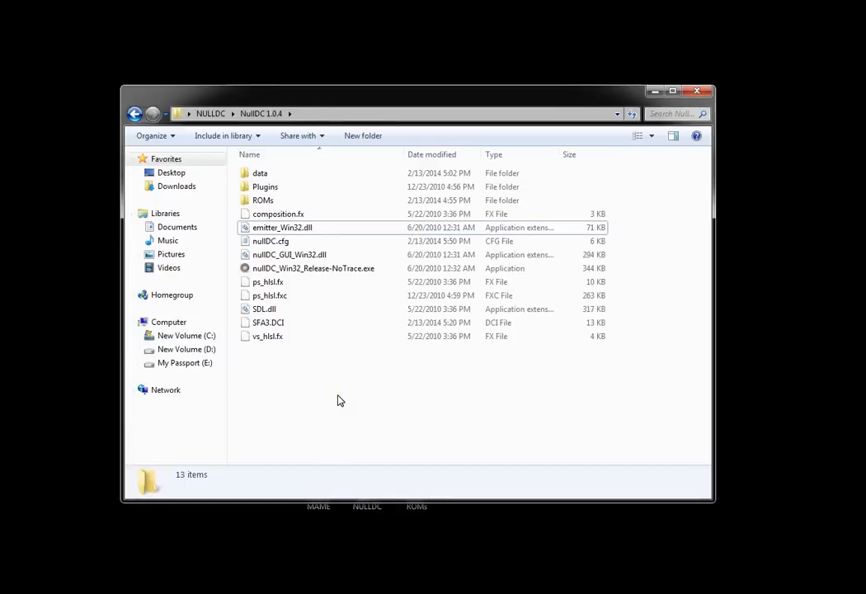
{"action": "mouse_move", "coordinate": [367, 415]}
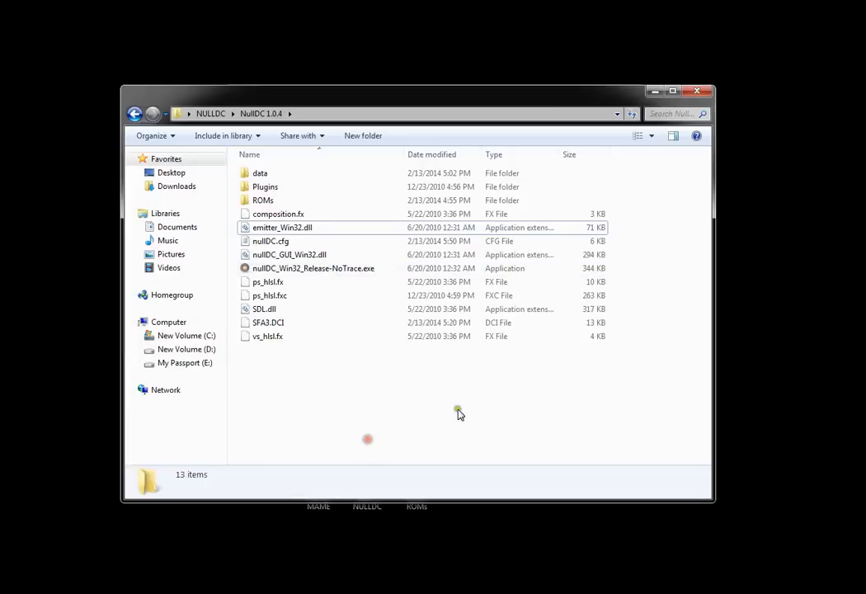
- Launch nullDC and do a Normal Boot with NoDisk to reach the empty memory card manager
{"action": "key", "text": "ctrl+a"}
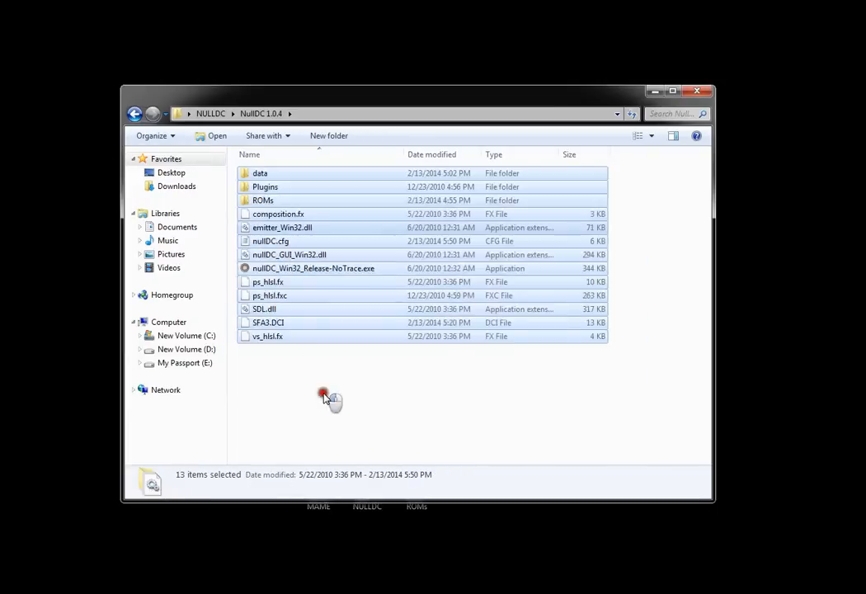
{"action": "left_click", "coordinate": [640, 183]}
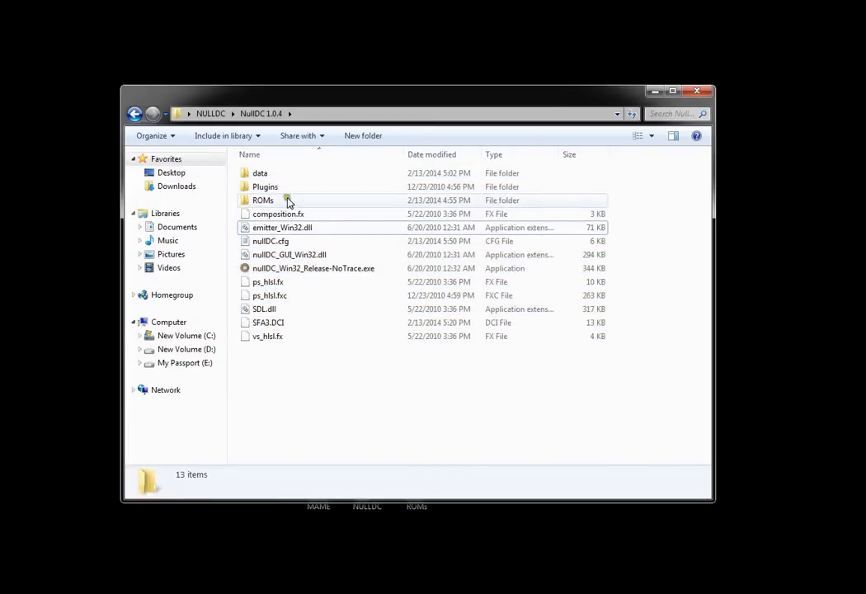
{"action": "double_click", "coordinate": [314, 267]}
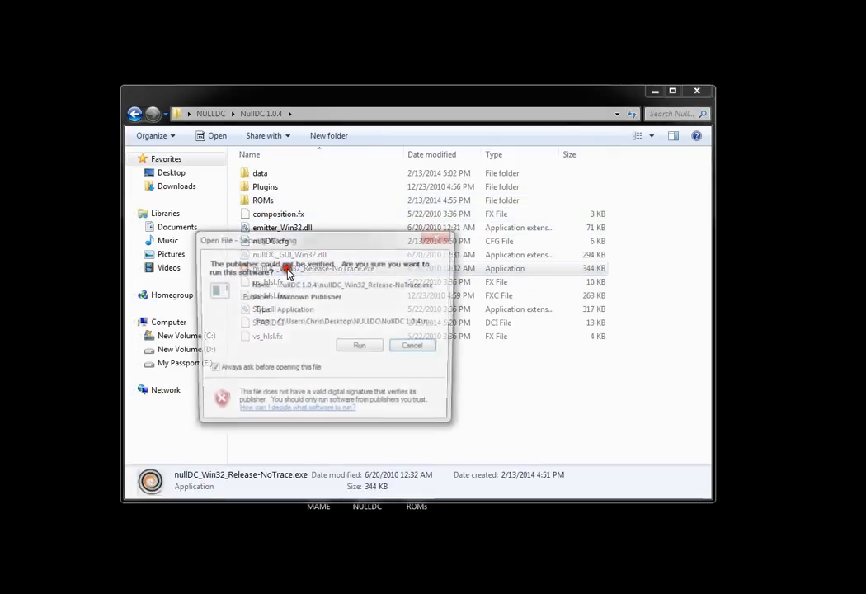
{"action": "left_click", "coordinate": [360, 345]}
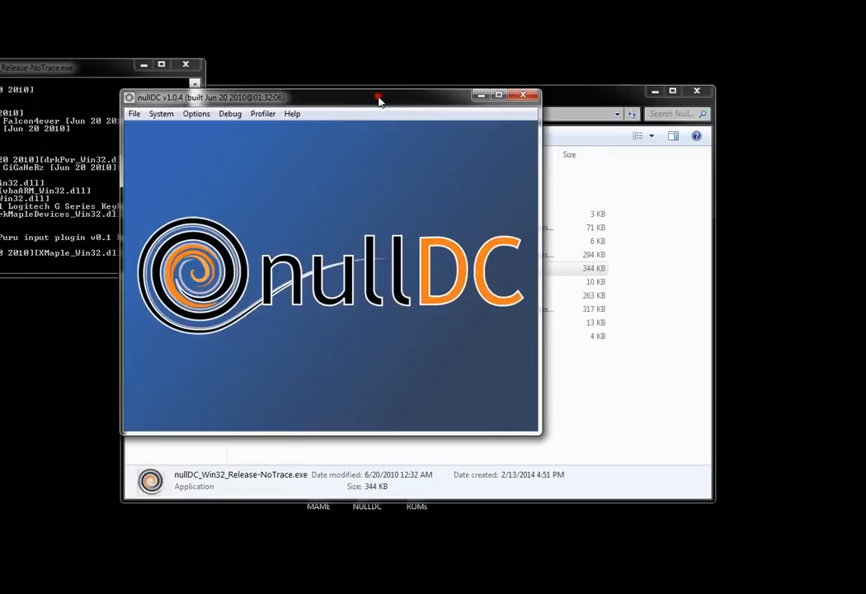
{"action": "left_click", "coordinate": [134, 112]}
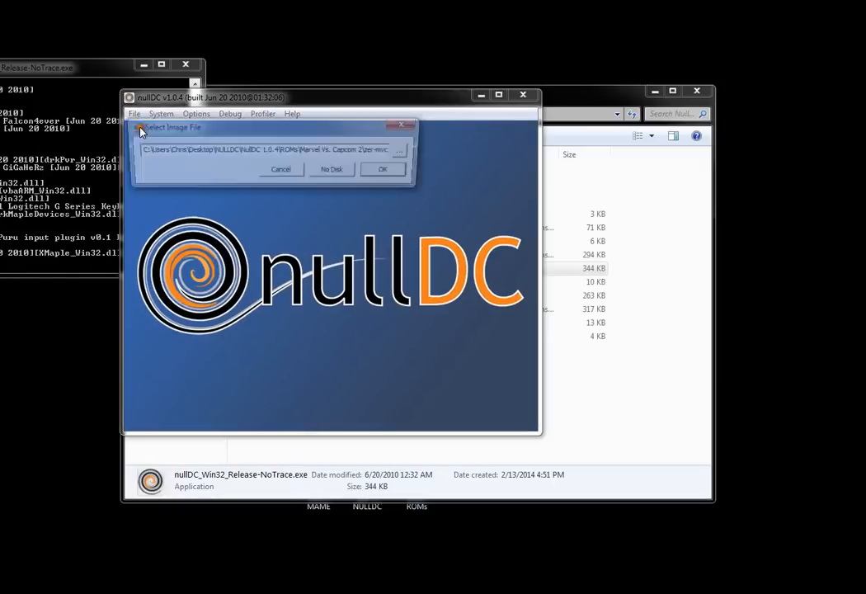
{"action": "left_click", "coordinate": [383, 168]}
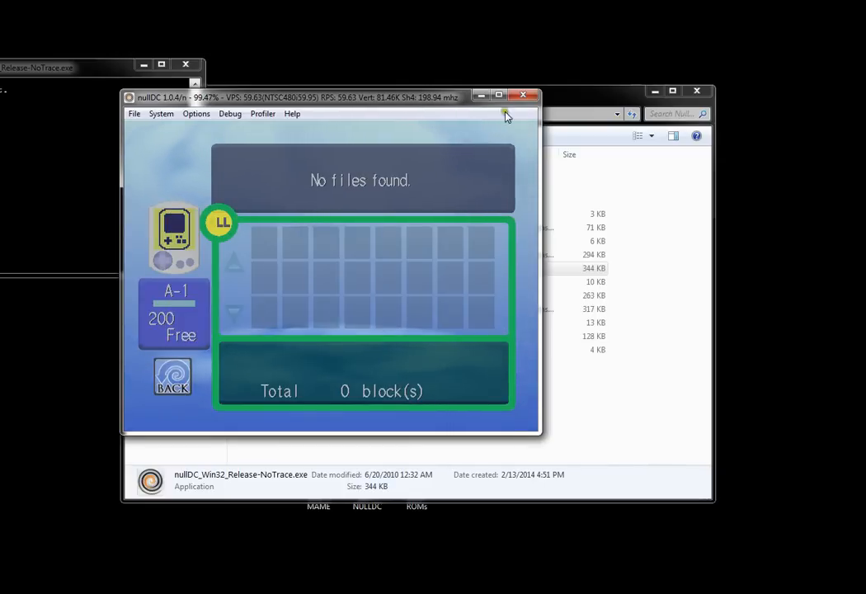
- Close nullDC and inspect the new vmu_data_port01.bin memory card file in the folder
{"action": "left_click", "coordinate": [523, 95]}
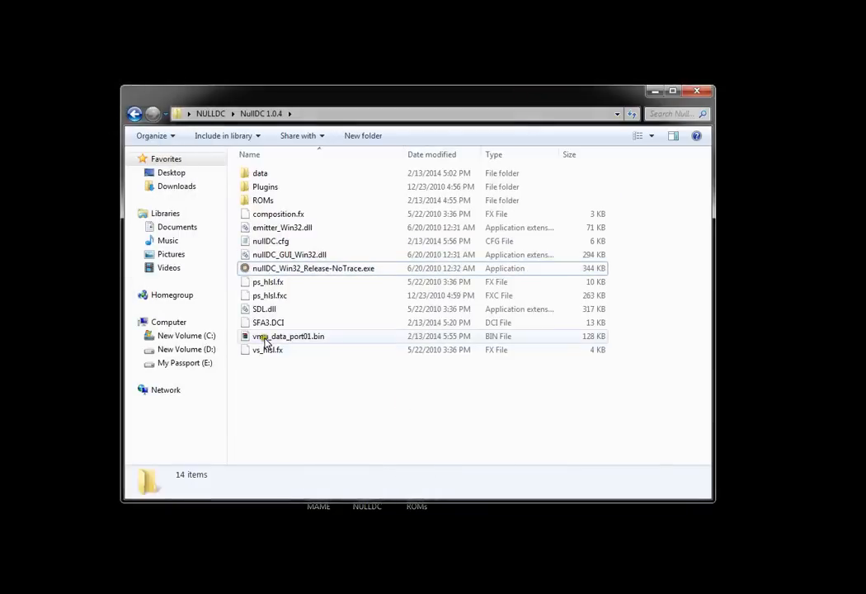
{"action": "left_click", "coordinate": [287, 337]}
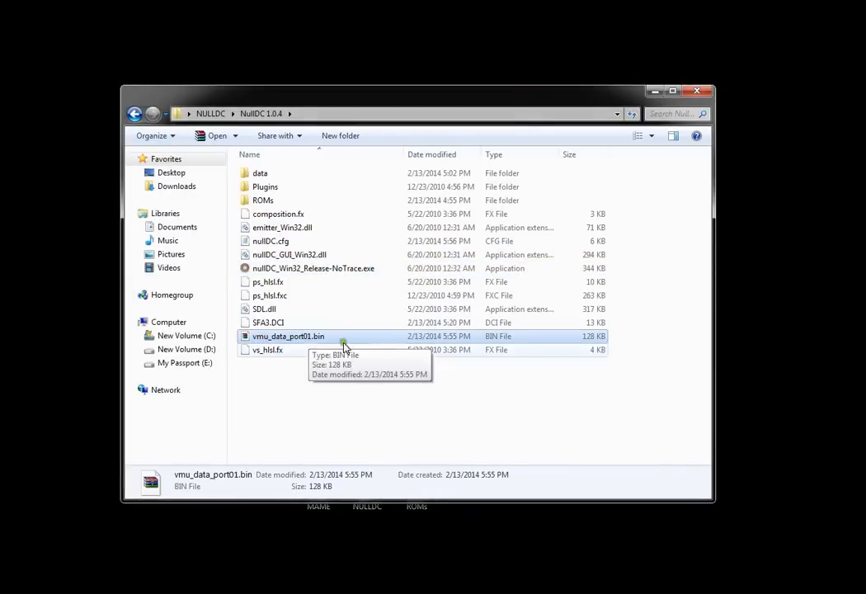
{"action": "left_click", "coordinate": [305, 376]}
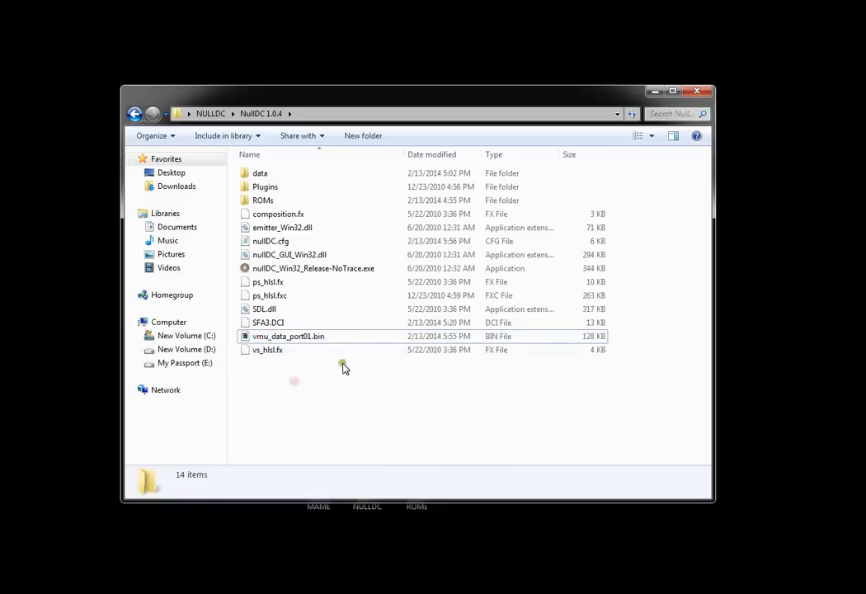
{"action": "left_click", "coordinate": [267, 322]}
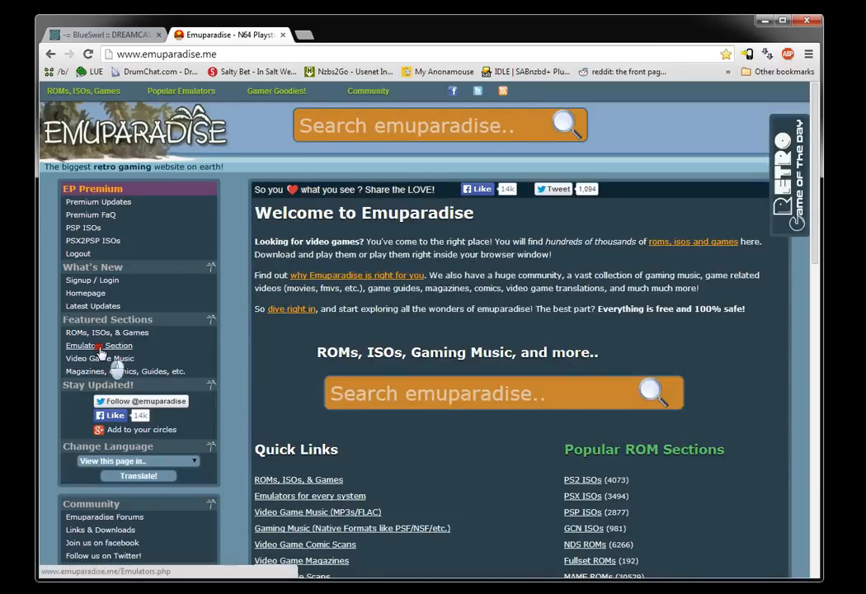
- Navigate Emulators > Sega Dreamcast > Windows and download Chankast 025alpha
{"action": "left_click", "coordinate": [99, 345]}
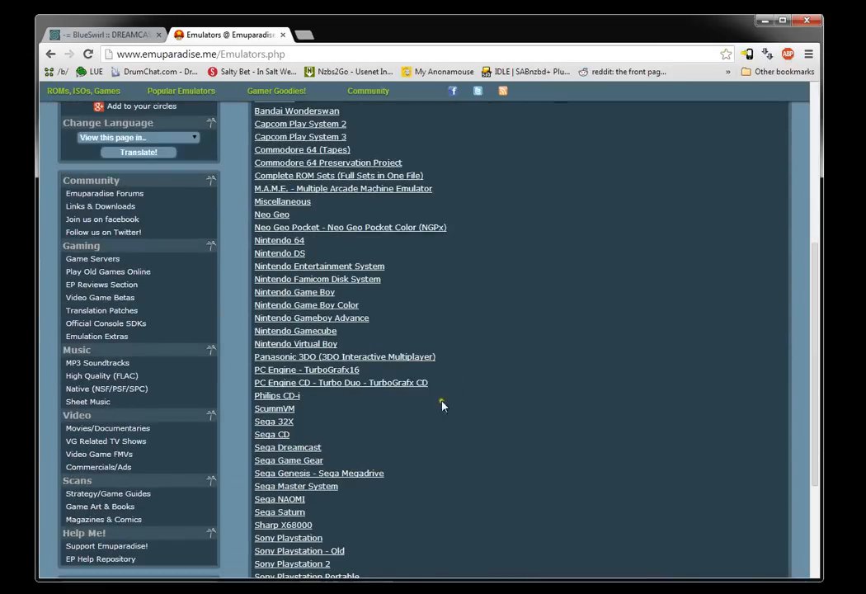
{"action": "left_click", "coordinate": [287, 447]}
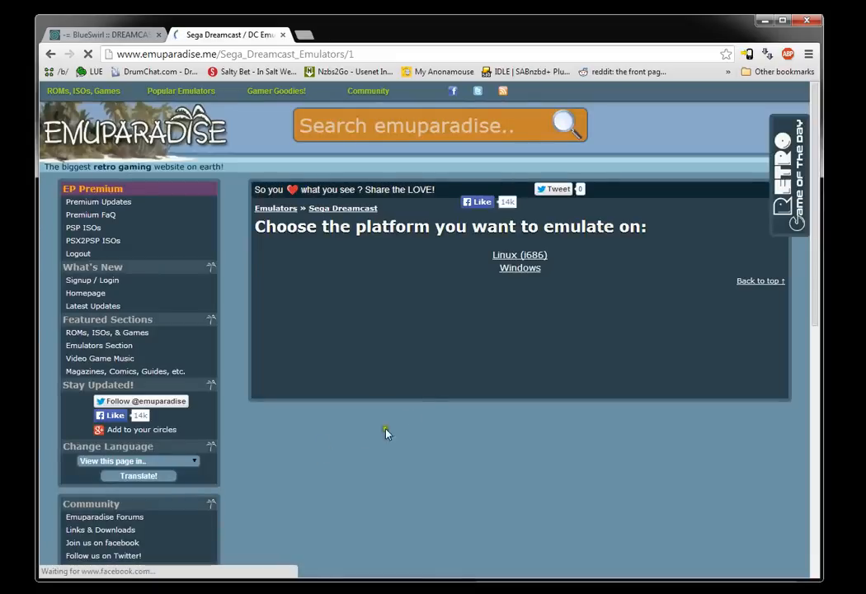
{"action": "left_click", "coordinate": [519, 267]}
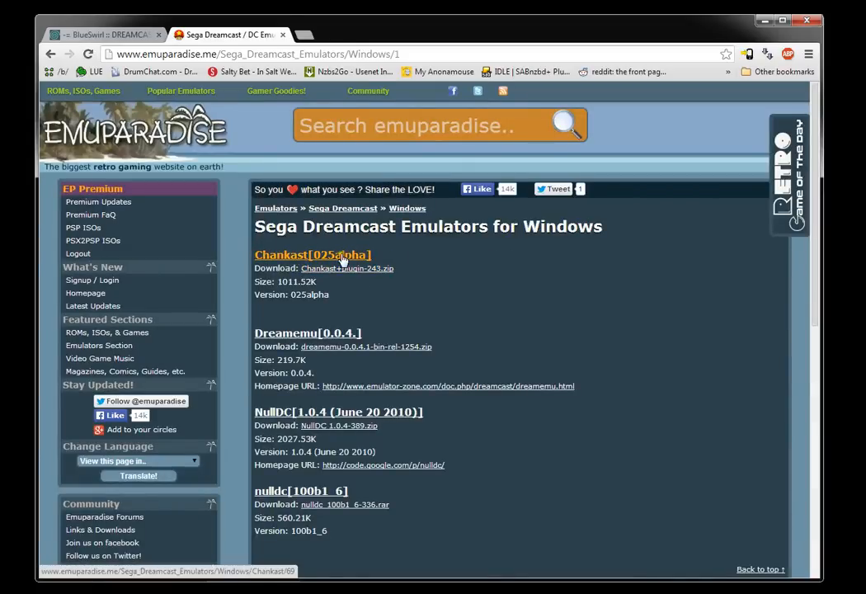
{"action": "left_click", "coordinate": [313, 254]}
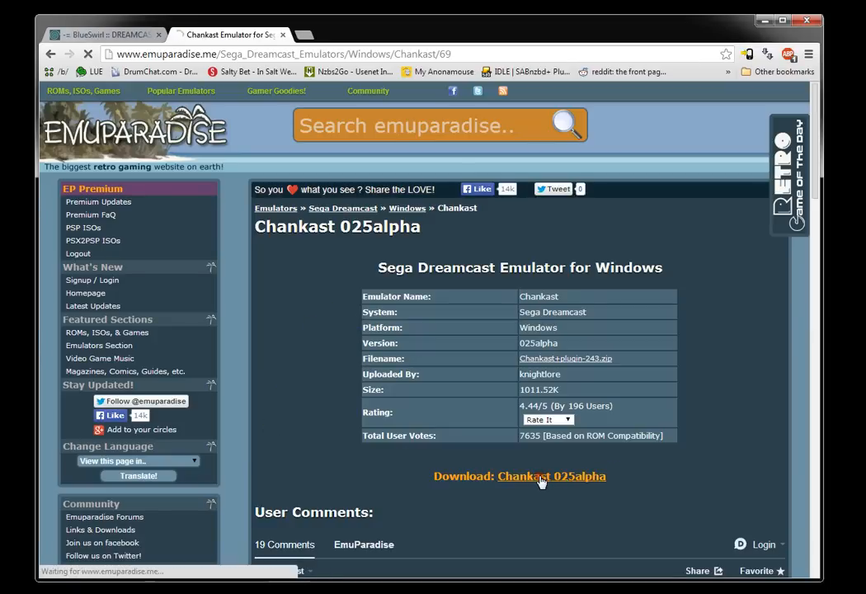
{"action": "left_click", "coordinate": [551, 475]}
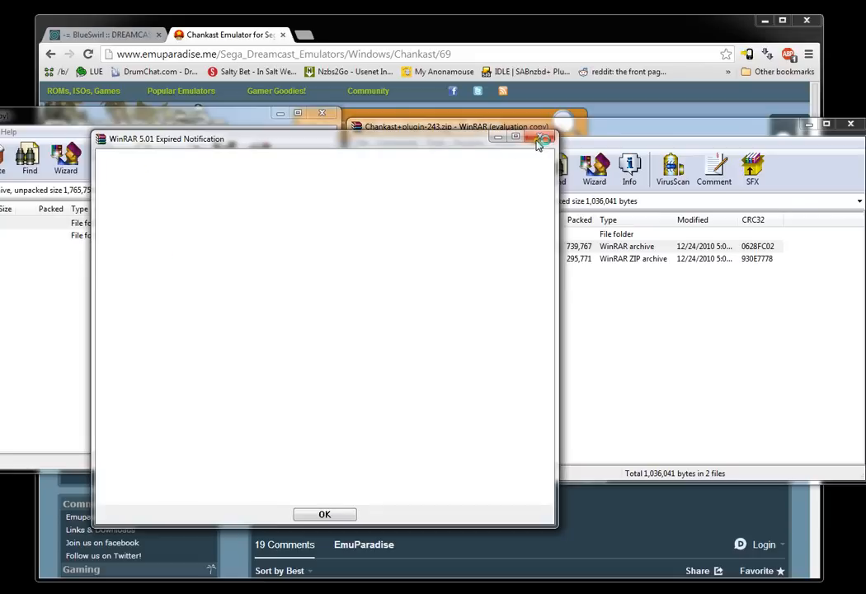
- Browse the nested ChankastAlpha025 archive for vmsbrowser.exe, then close WinRAR
{"action": "left_click", "coordinate": [324, 515]}
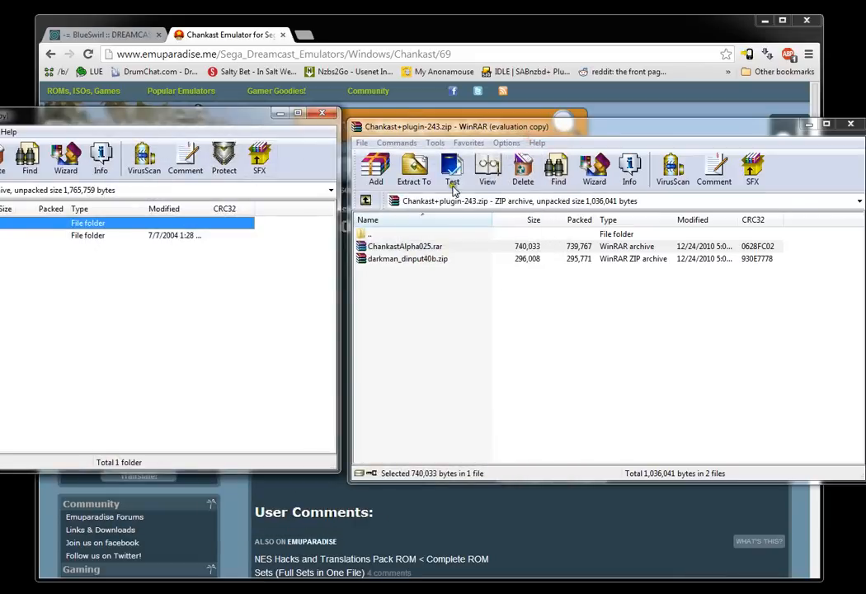
{"action": "double_click", "coordinate": [404, 246]}
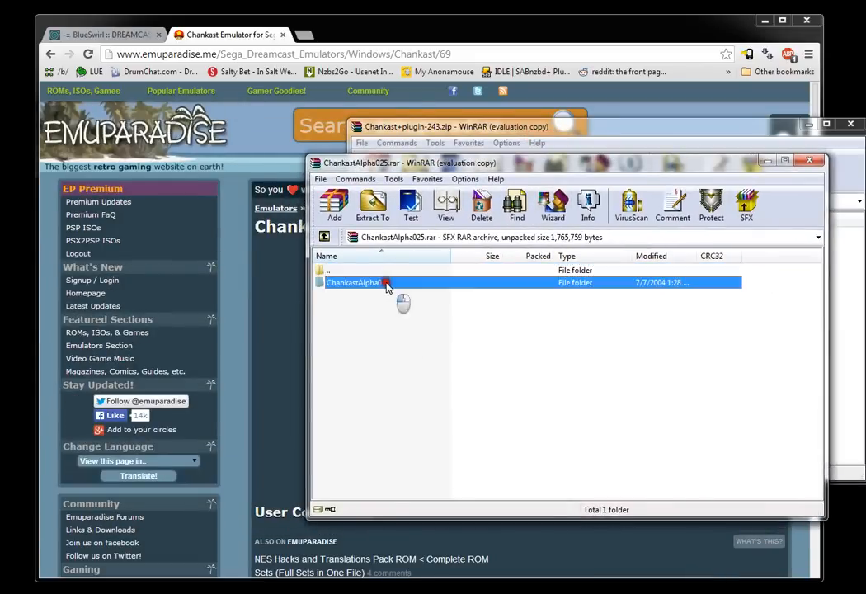
{"action": "double_click", "coordinate": [354, 282]}
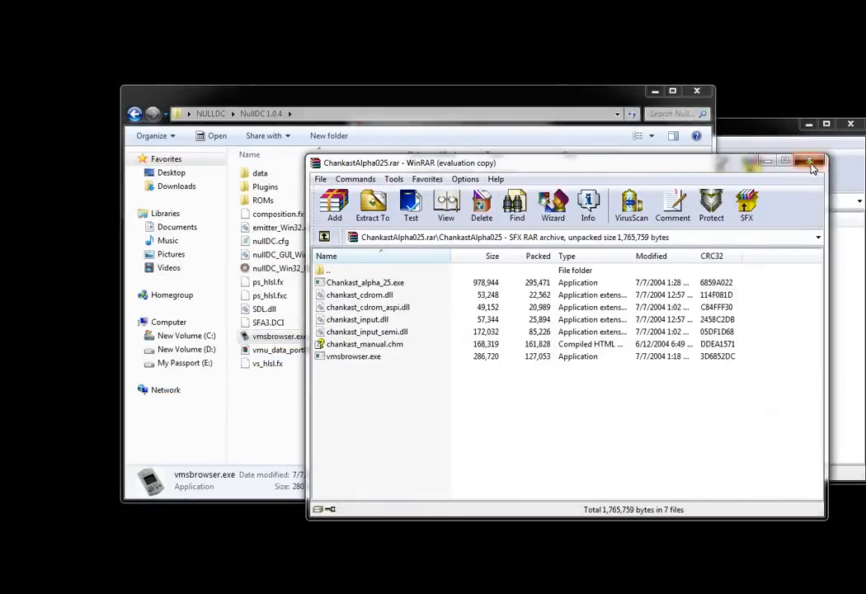
{"action": "left_click", "coordinate": [809, 162]}
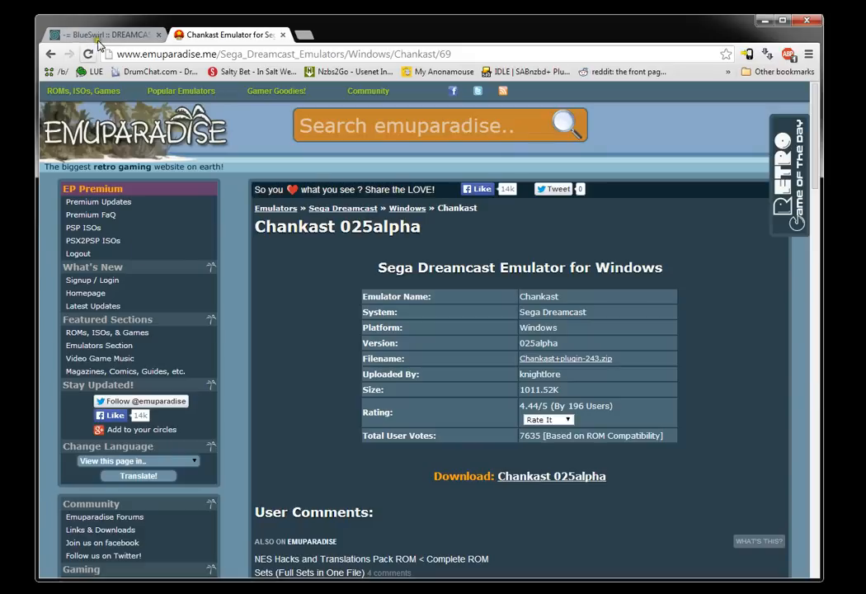
- Download the Marvel vs. Capcom 2 system save from Blue Swirl's VMU Saves list
{"action": "left_click", "coordinate": [99, 35]}
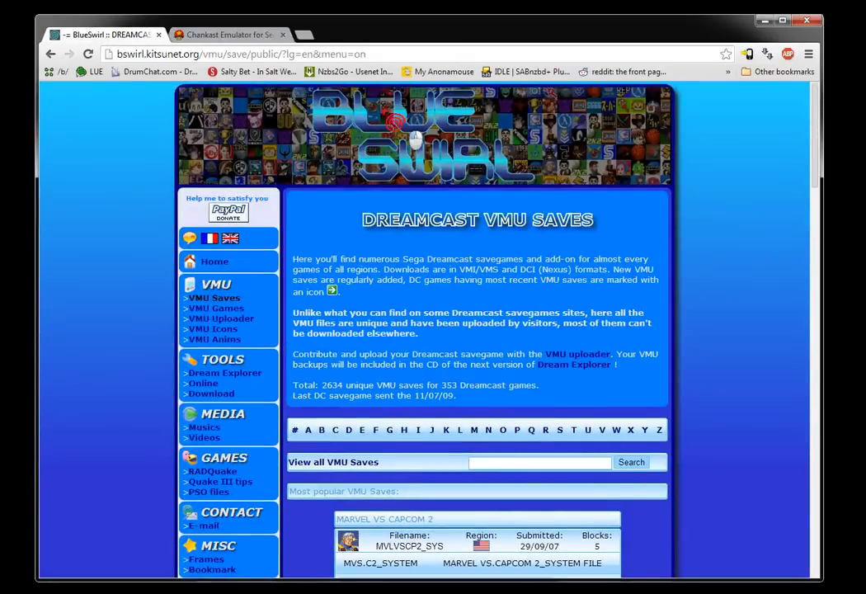
{"action": "left_click", "coordinate": [215, 260]}
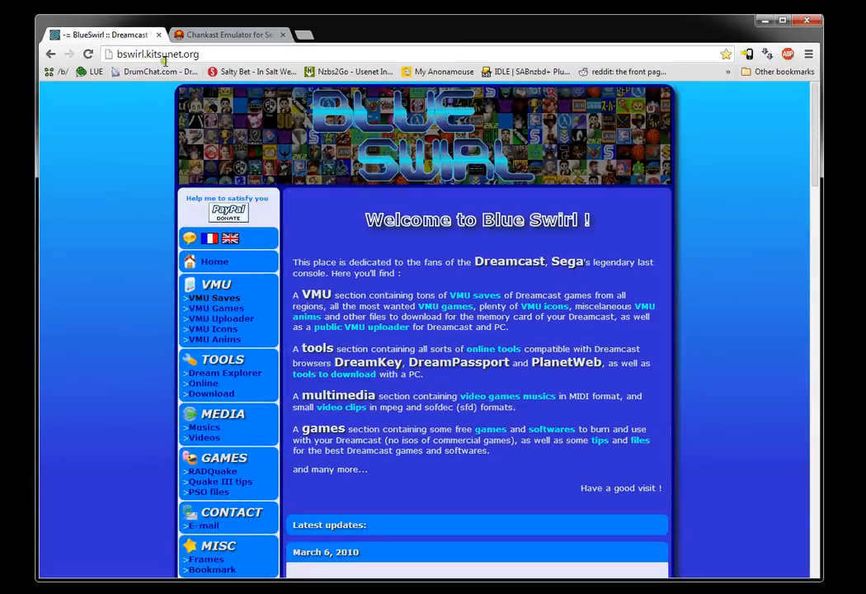
{"action": "mouse_move", "coordinate": [445, 305]}
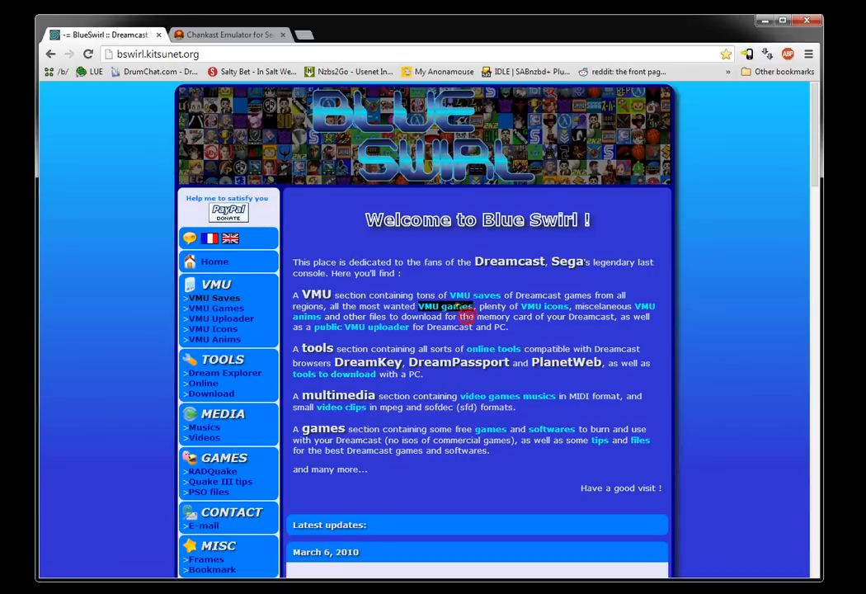
{"action": "left_click", "coordinate": [215, 297]}
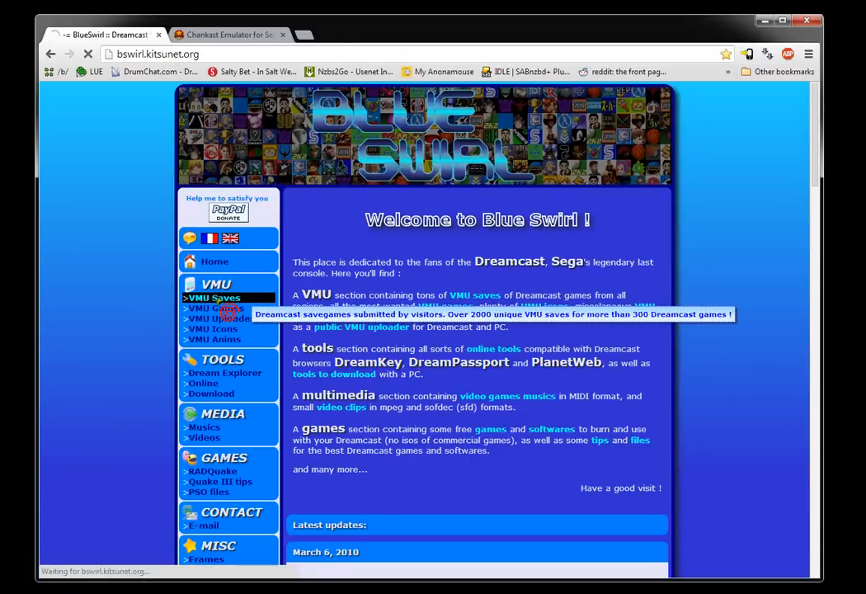
{"action": "left_click", "coordinate": [211, 297]}
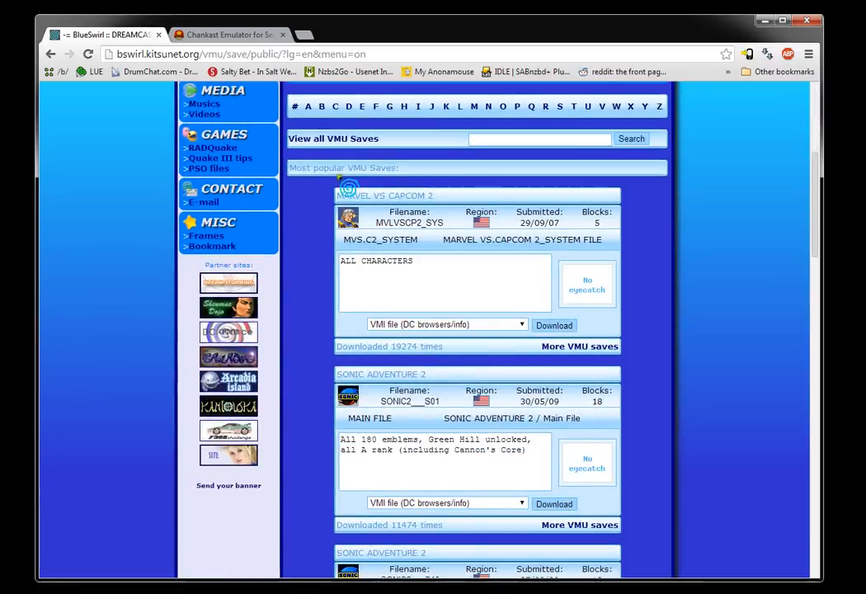
{"action": "mouse_move", "coordinate": [366, 317]}
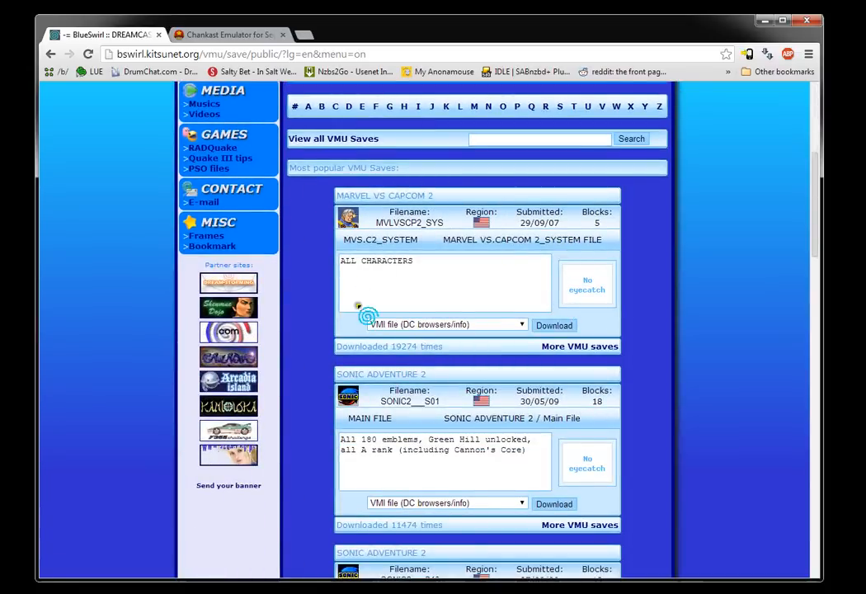
{"action": "left_click", "coordinate": [522, 324]}
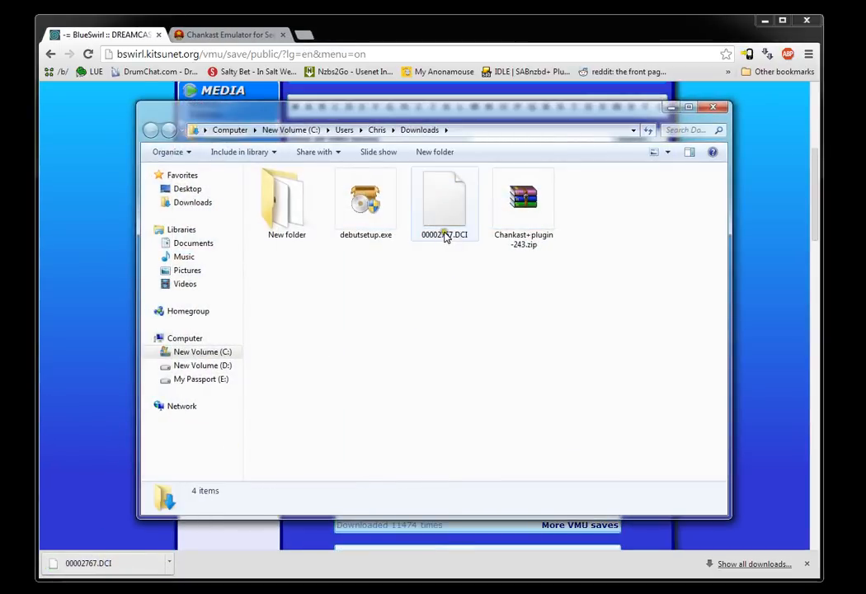
- Rename the downloaded 00002767.DCI save to mvsc2.DCI
{"action": "left_click", "coordinate": [446, 201]}
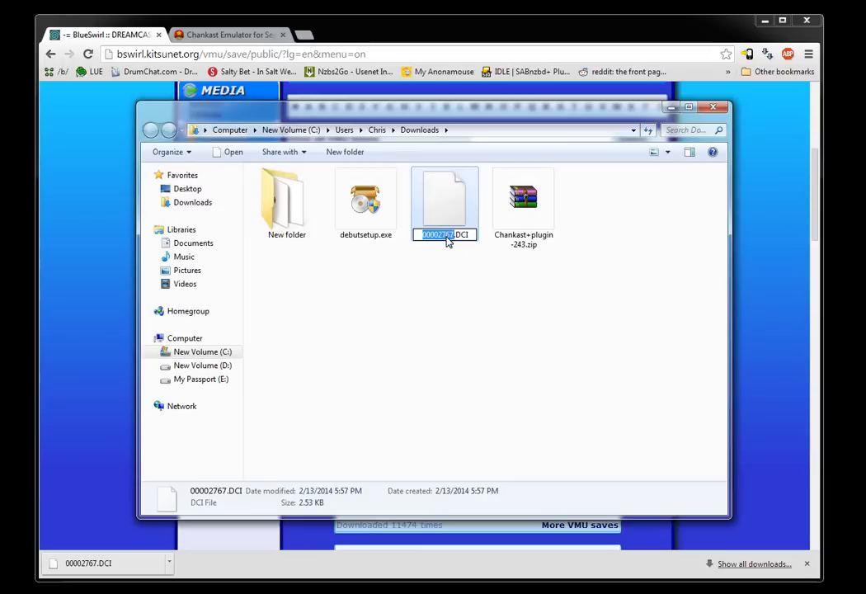
{"action": "type", "text": "mvsc2.DCI"}
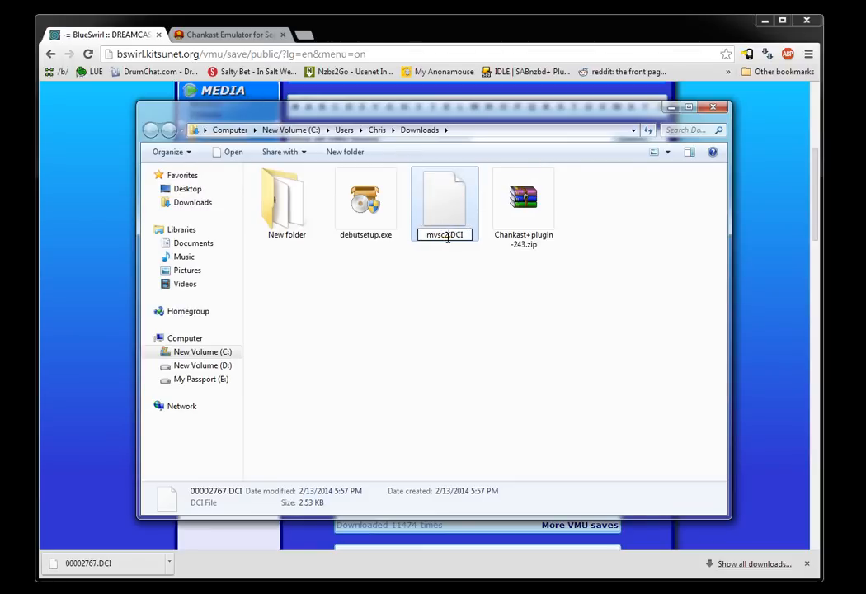
{"action": "key", "text": "Return"}
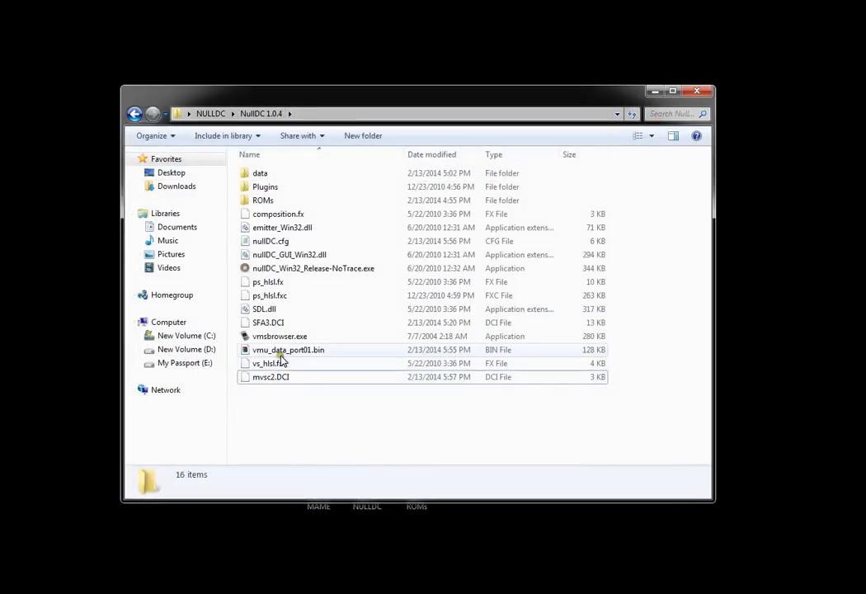
- Rename vmu_data_port01.bin to vms.bin for the VMS browser
{"action": "left_click", "coordinate": [287, 350]}
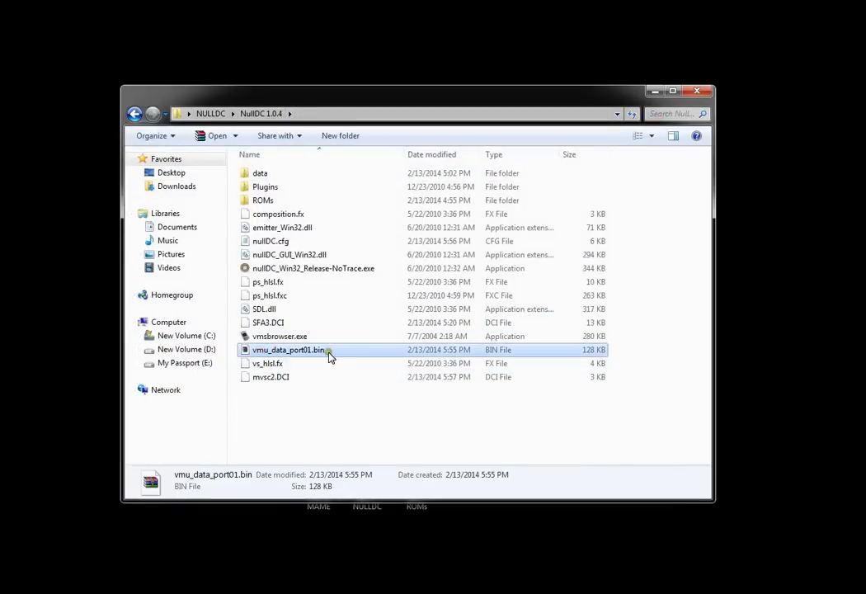
{"action": "right_click", "coordinate": [288, 350]}
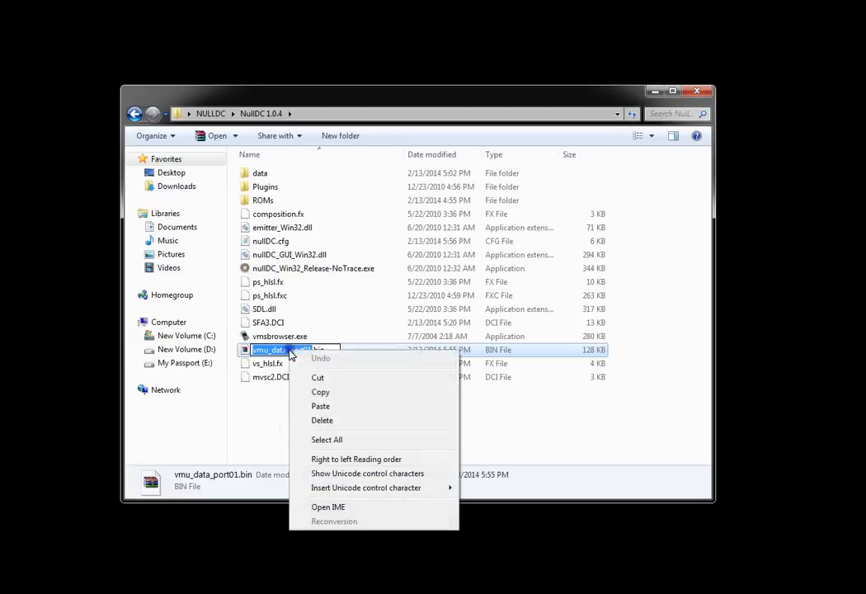
{"action": "left_click", "coordinate": [320, 392]}
{"action": "type", "text": "v"}
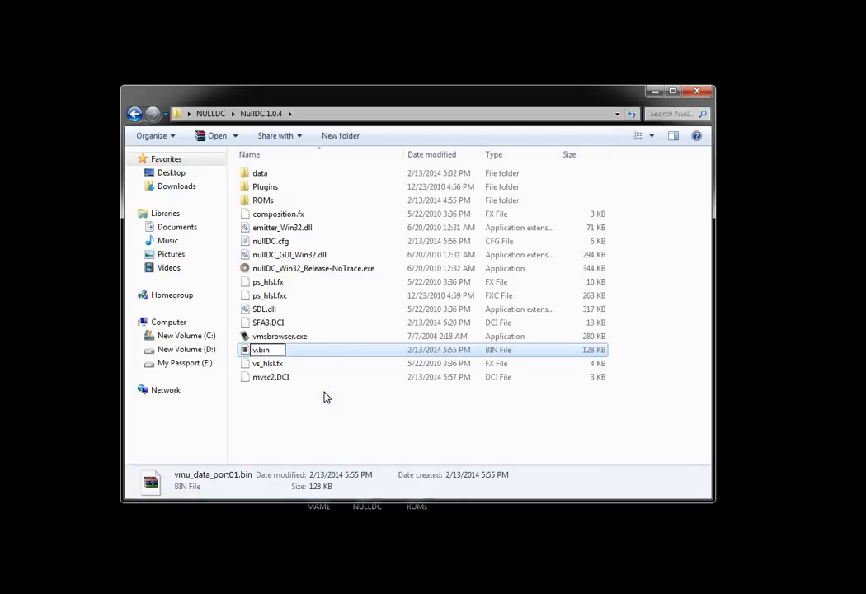
{"action": "key", "text": "Return"}
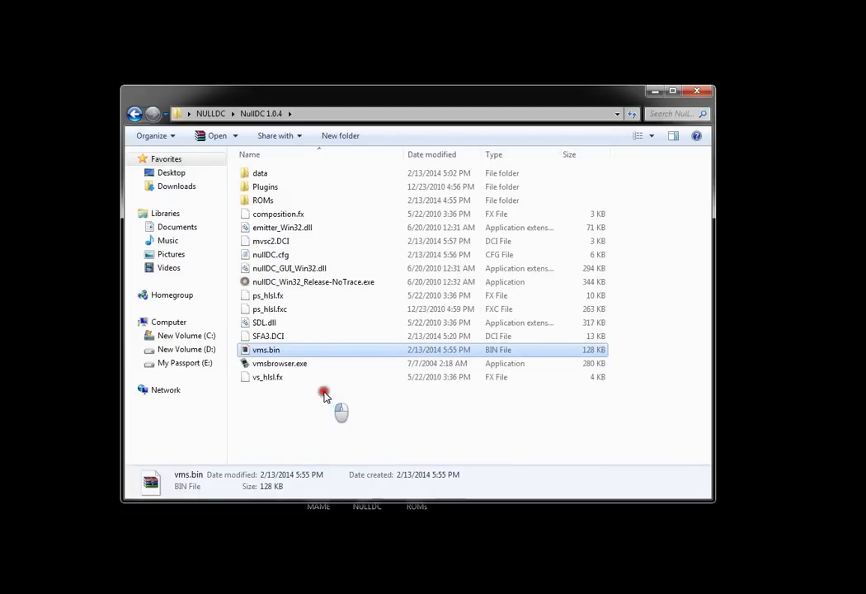
- Import mvsc2.DCI into vms.bin with the VMS data Browser, save the changes, and relaunch nullDC
{"action": "double_click", "coordinate": [280, 363]}
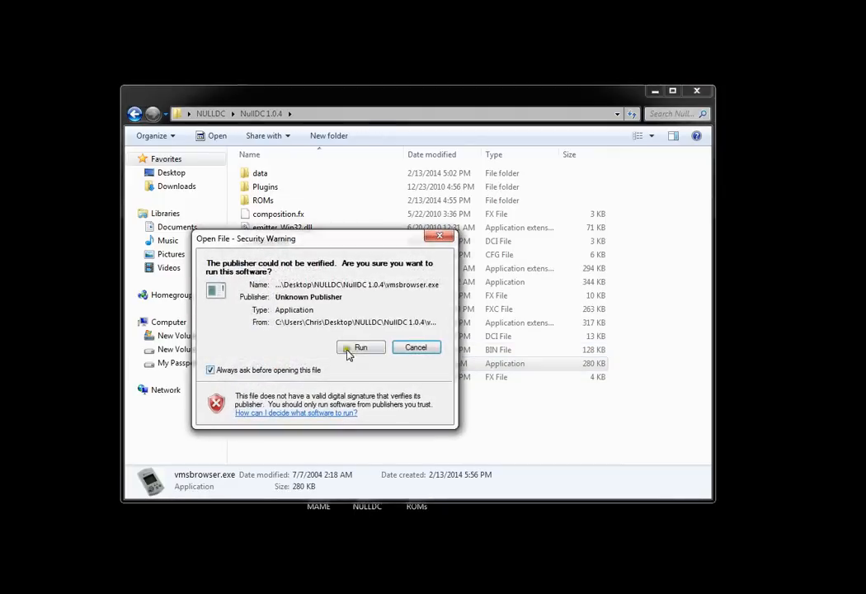
{"action": "left_click", "coordinate": [359, 346]}
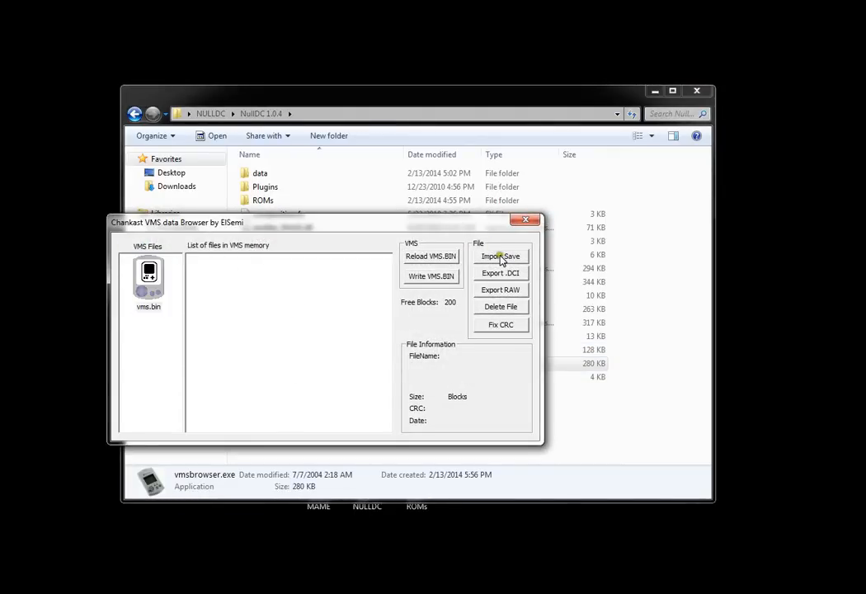
{"action": "left_click", "coordinate": [502, 256]}
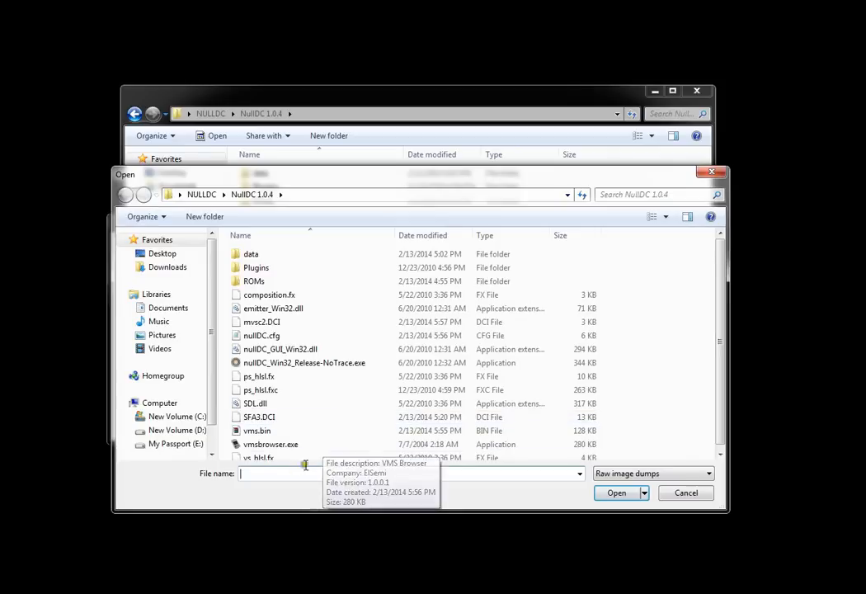
{"action": "left_click", "coordinate": [263, 322]}
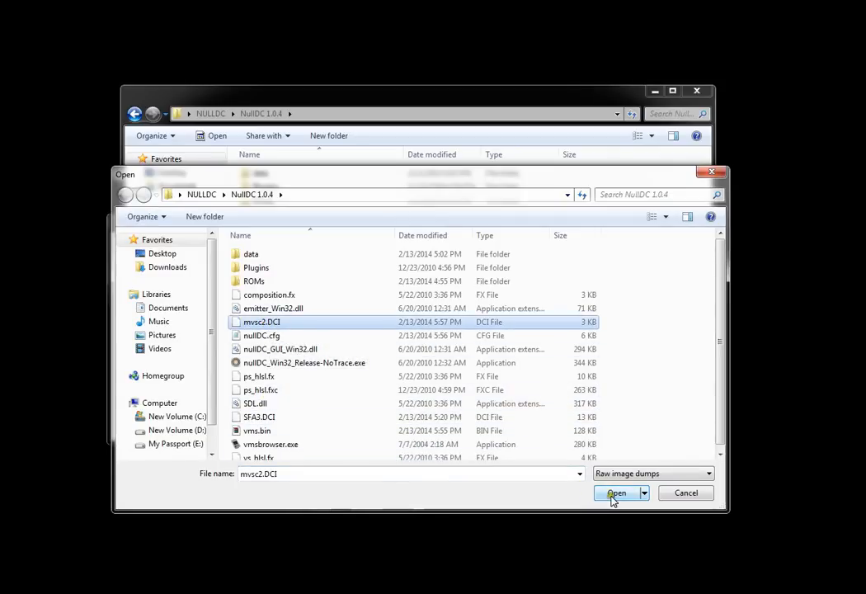
{"action": "left_click", "coordinate": [617, 492]}
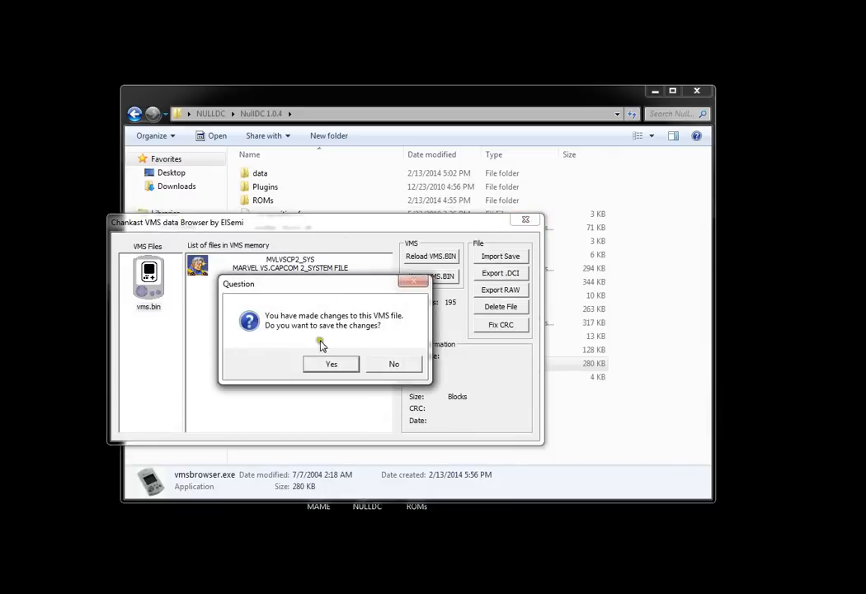
{"action": "left_click", "coordinate": [393, 364]}
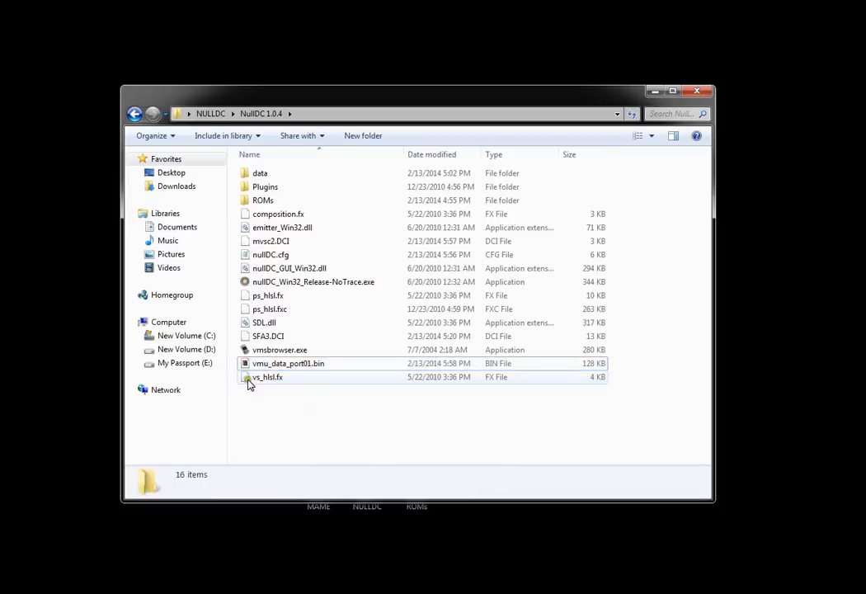
{"action": "double_click", "coordinate": [314, 281]}
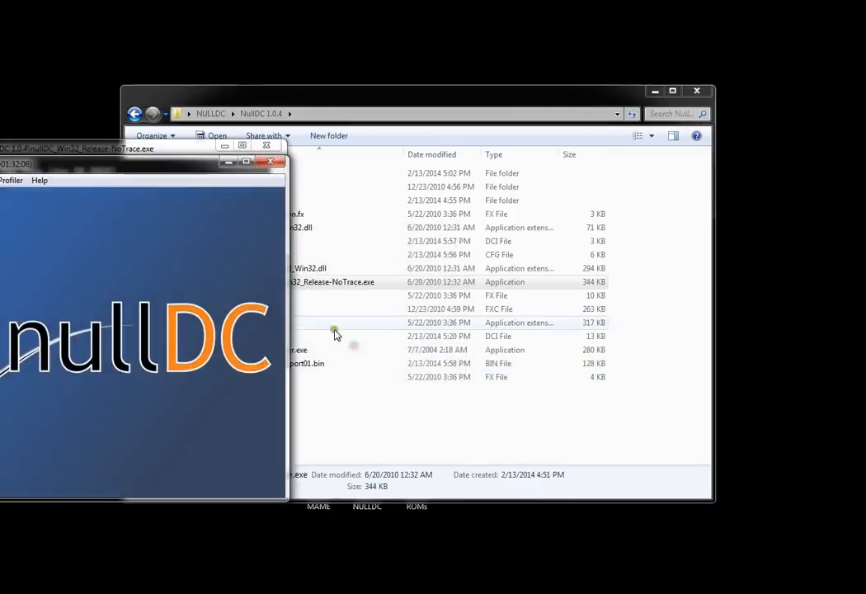
- Boot the Marvel vs. Capcom 2 disc image and dismiss the key prompt to reach the title screen
{"action": "left_click", "coordinate": [142, 152]}
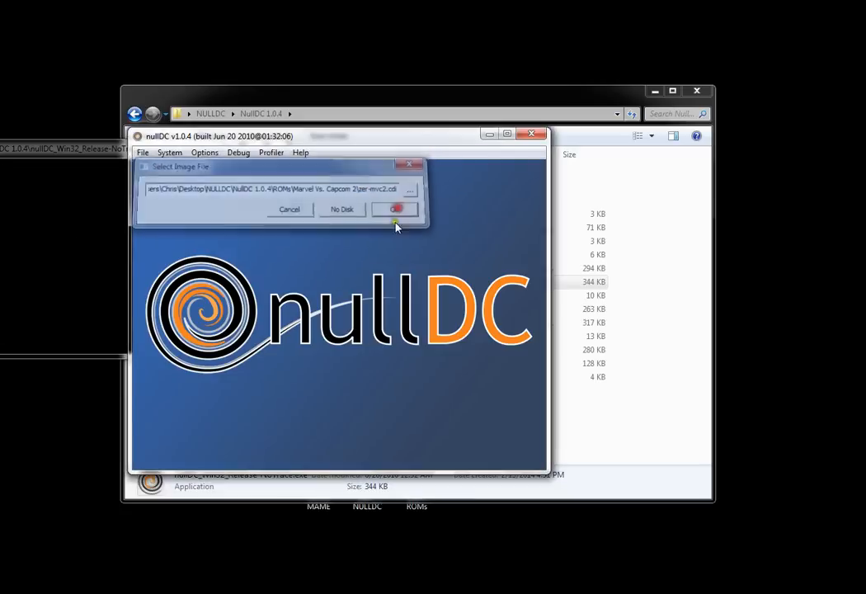
{"action": "left_click", "coordinate": [396, 208]}
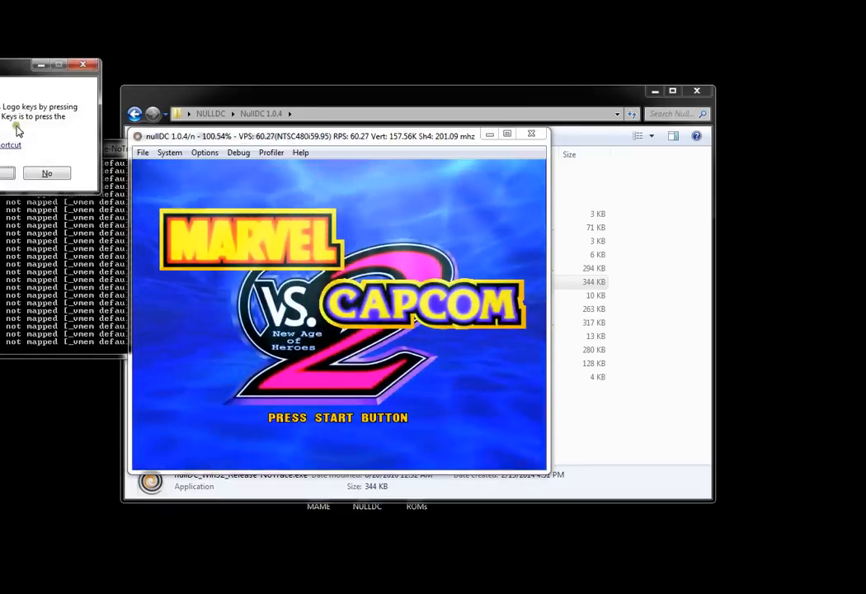
{"action": "left_click", "coordinate": [46, 173]}
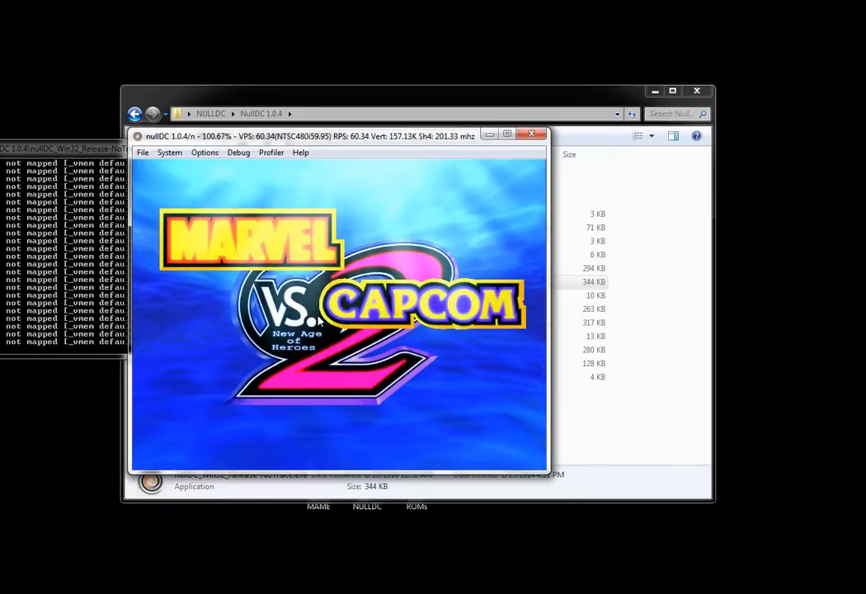